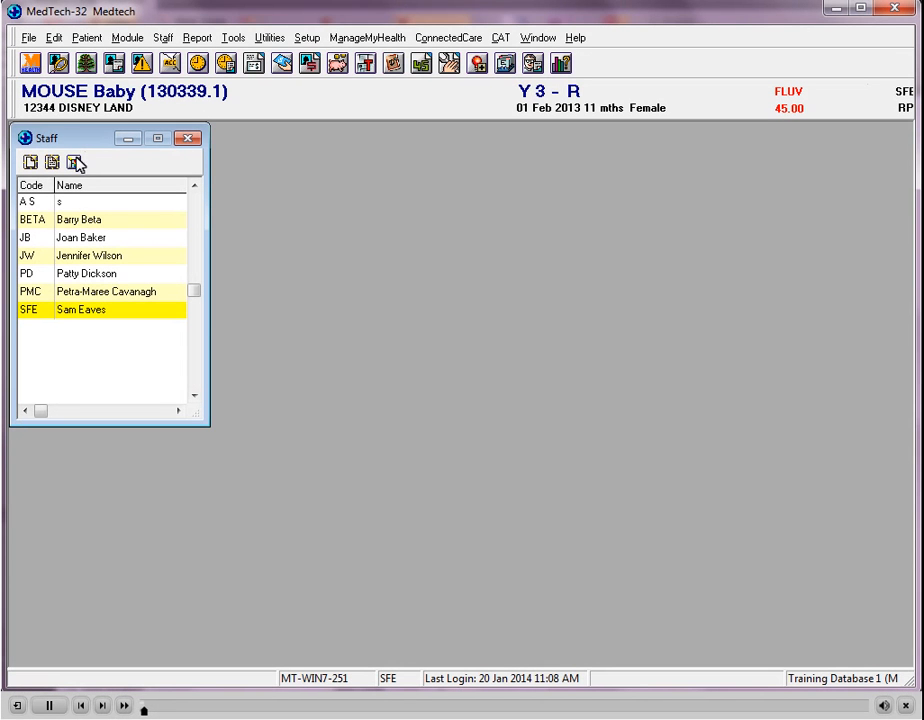
mouse_move(156, 322)
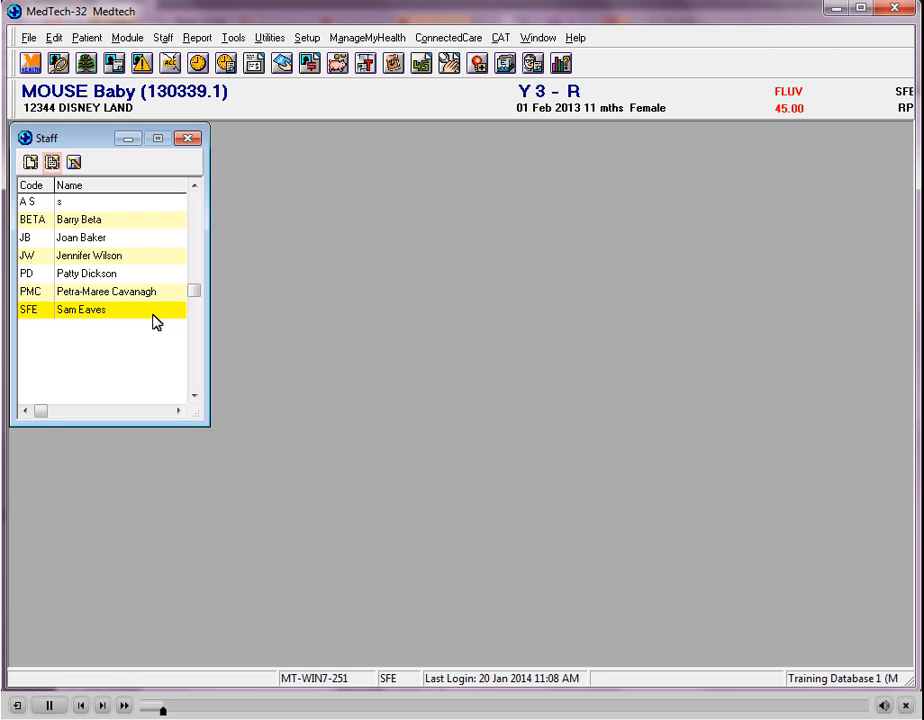
double_click(80, 308)
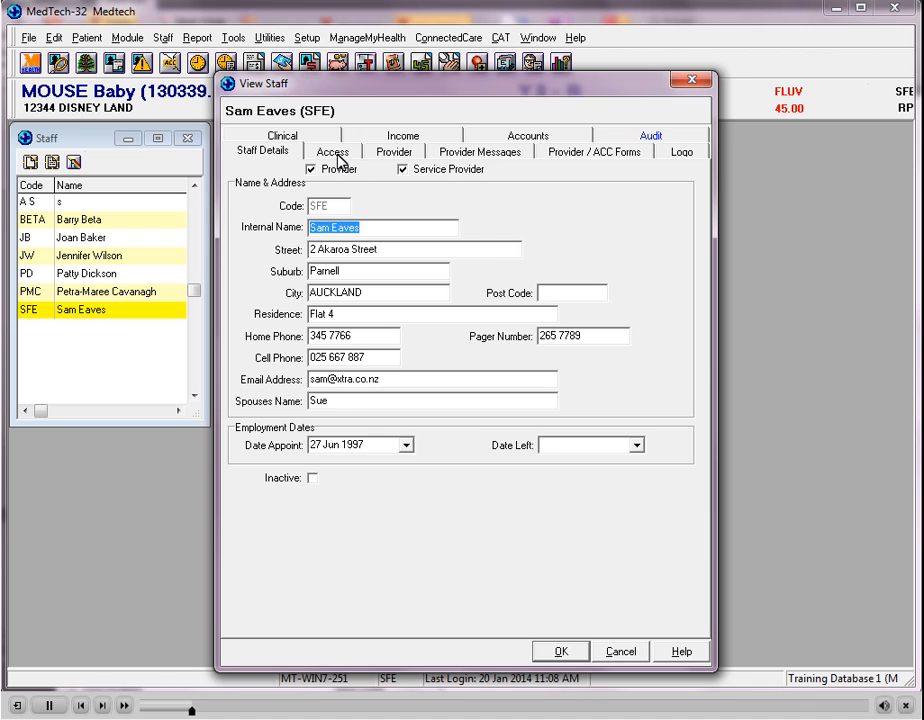
click(332, 152)
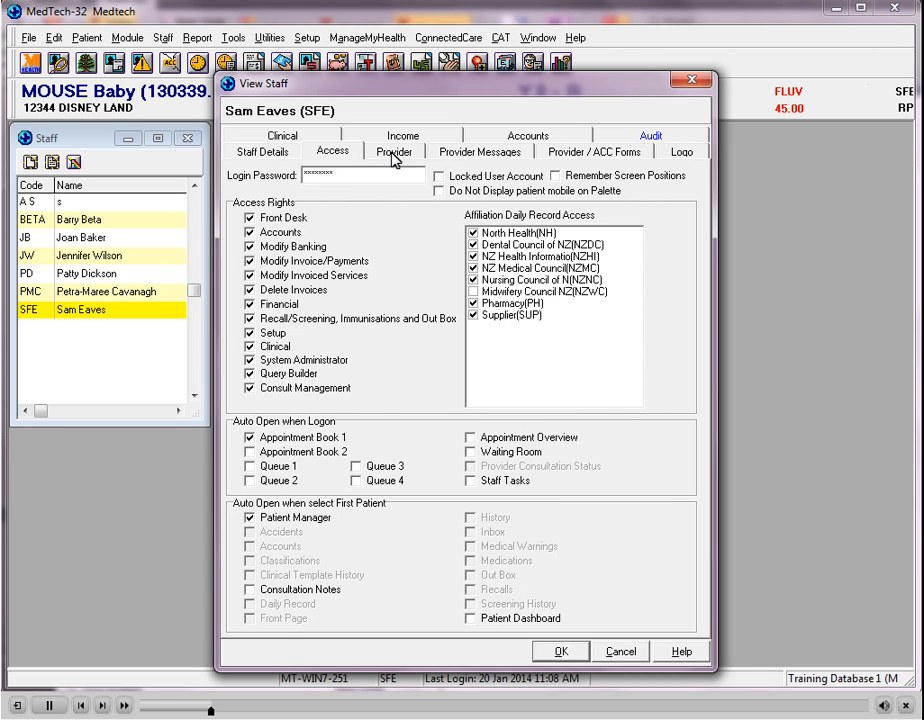
click(394, 152)
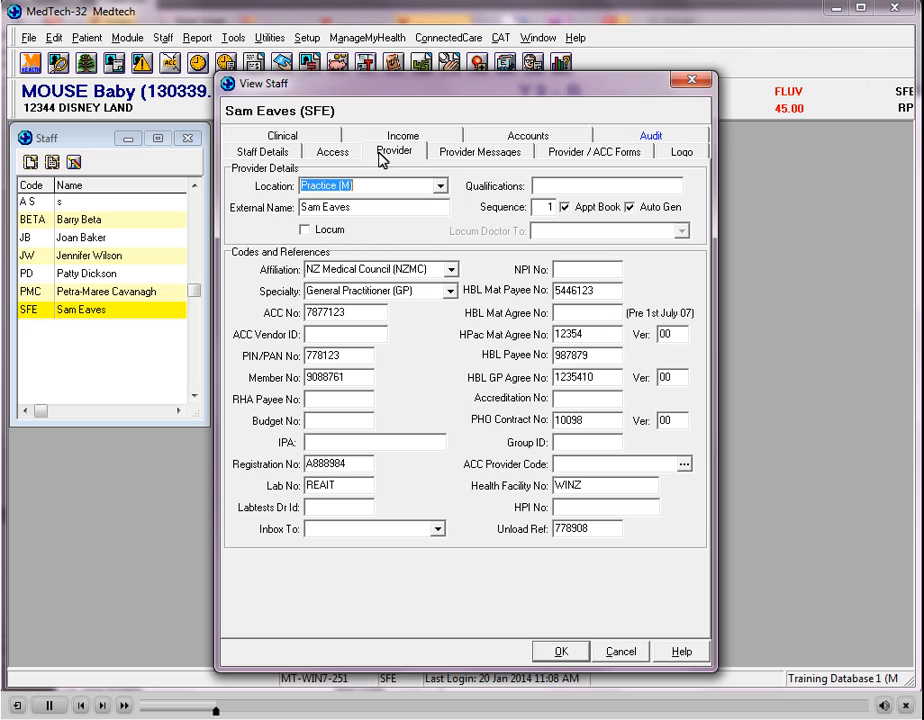
click(376, 186)
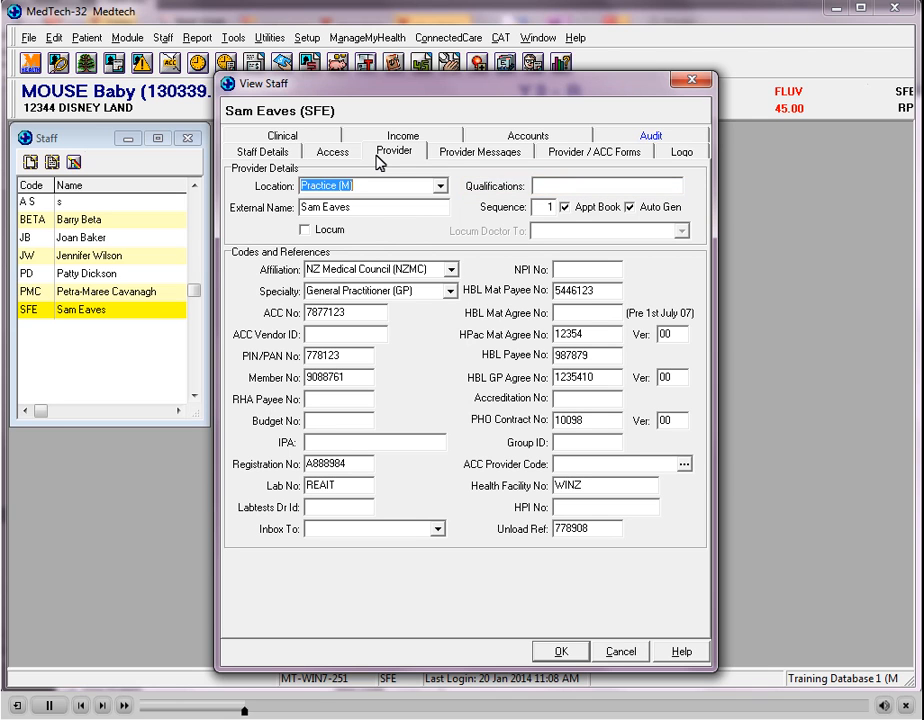
click(372, 206)
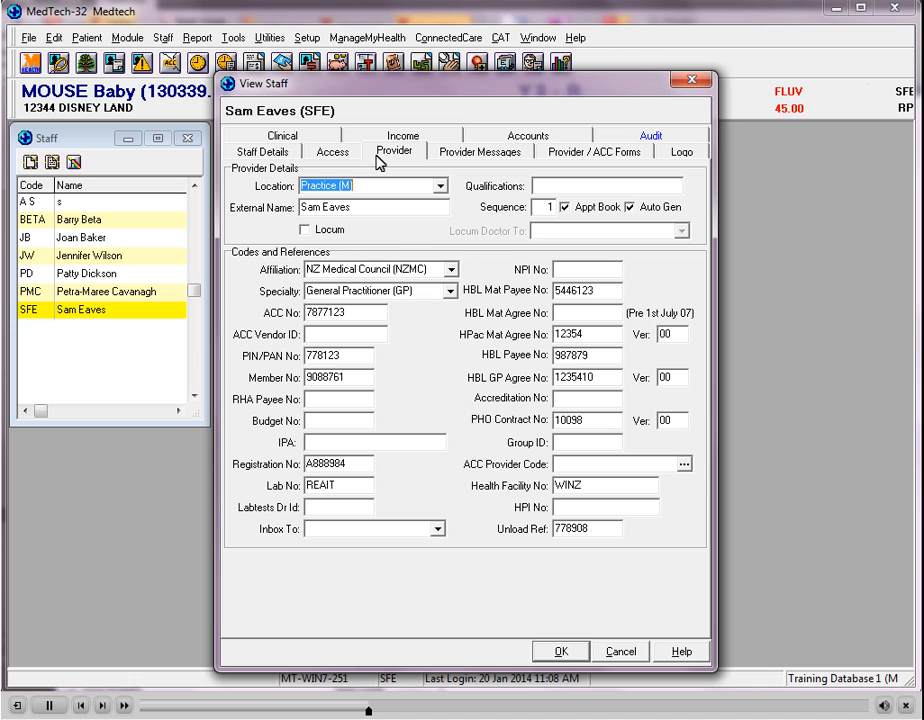
click(568, 206)
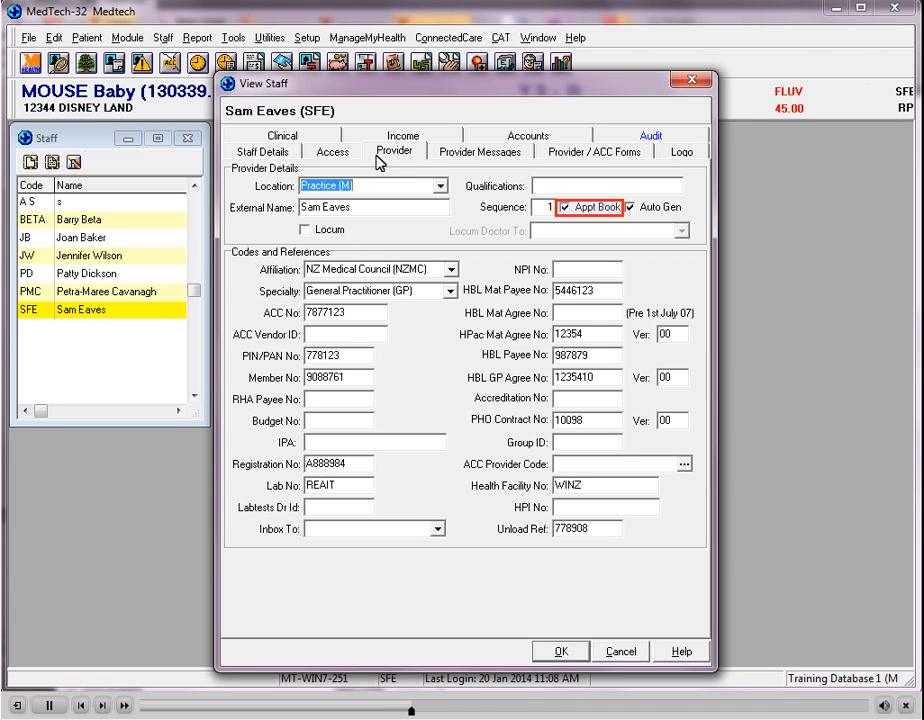
click(632, 206)
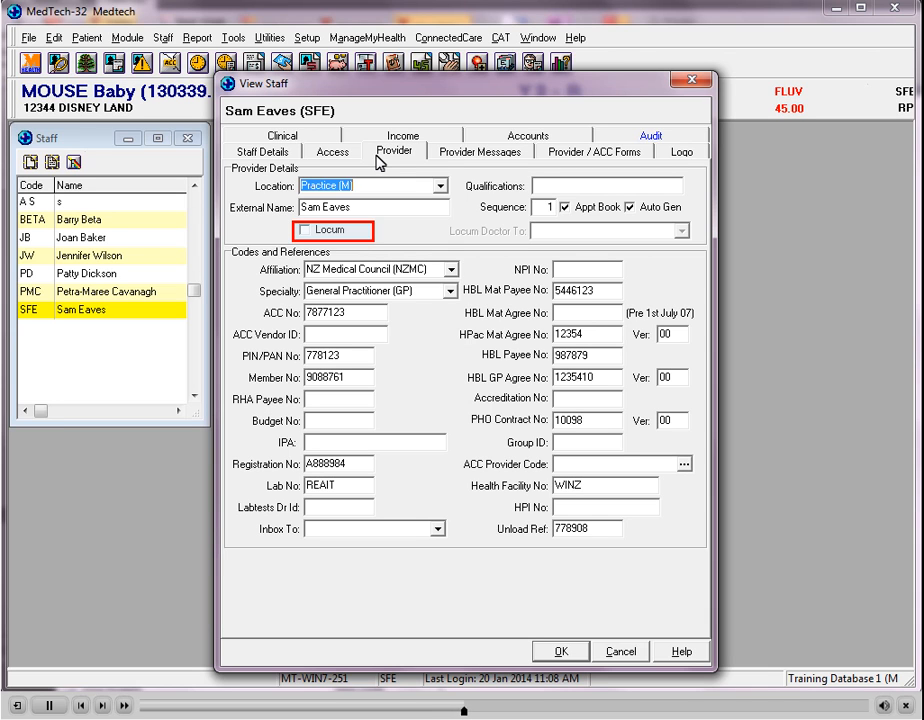
click(304, 230)
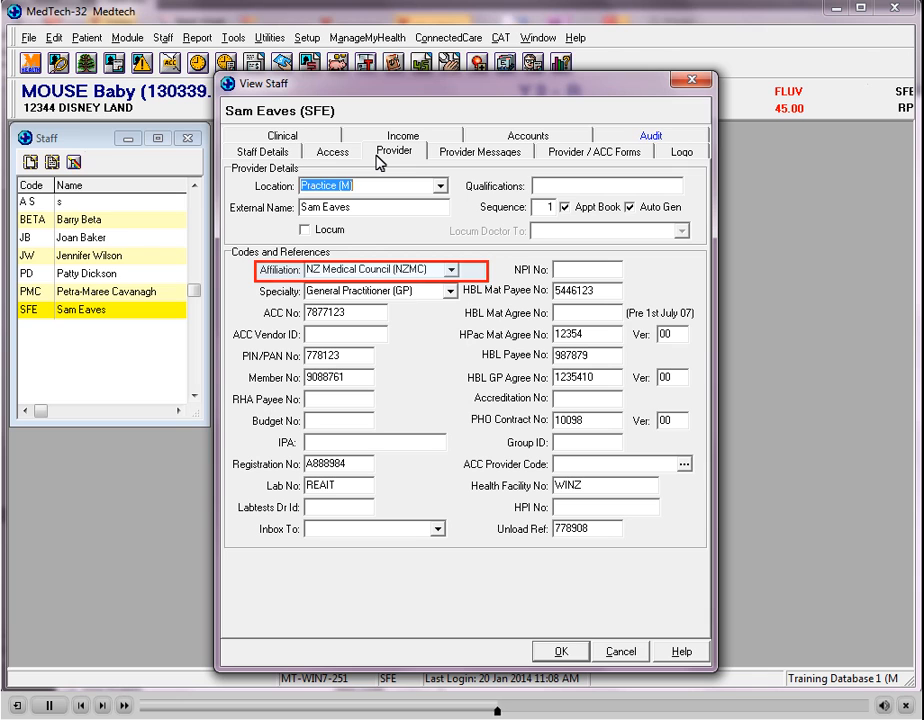
click(380, 292)
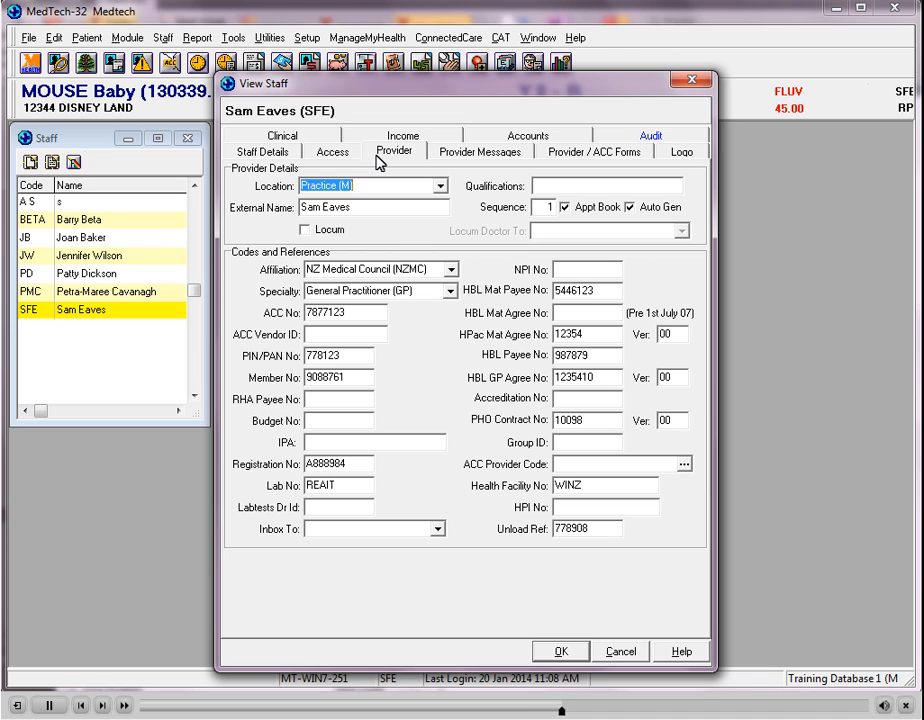
click(344, 312)
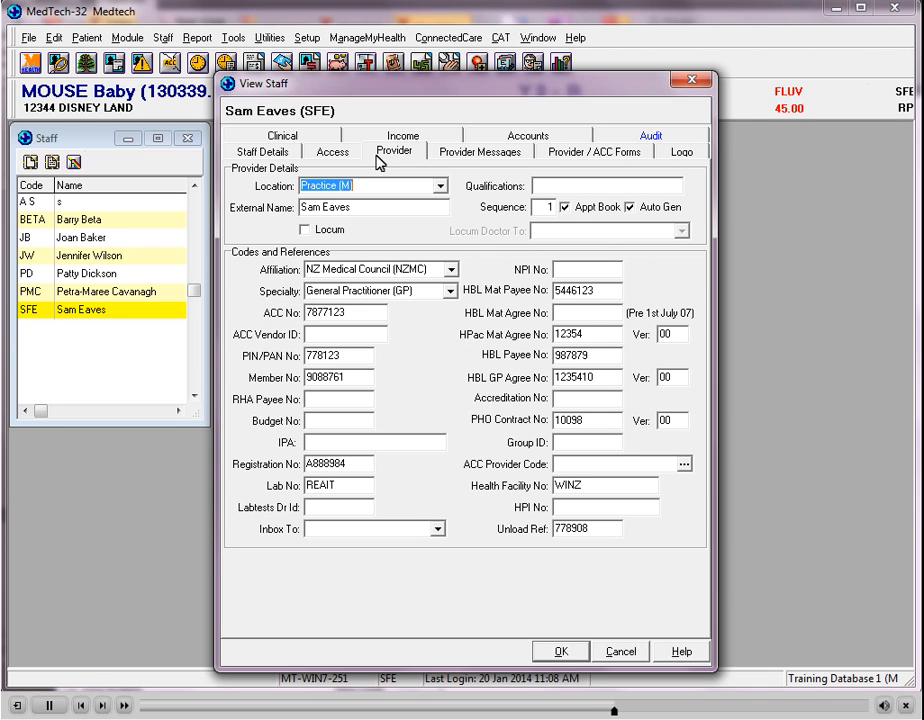
click(340, 334)
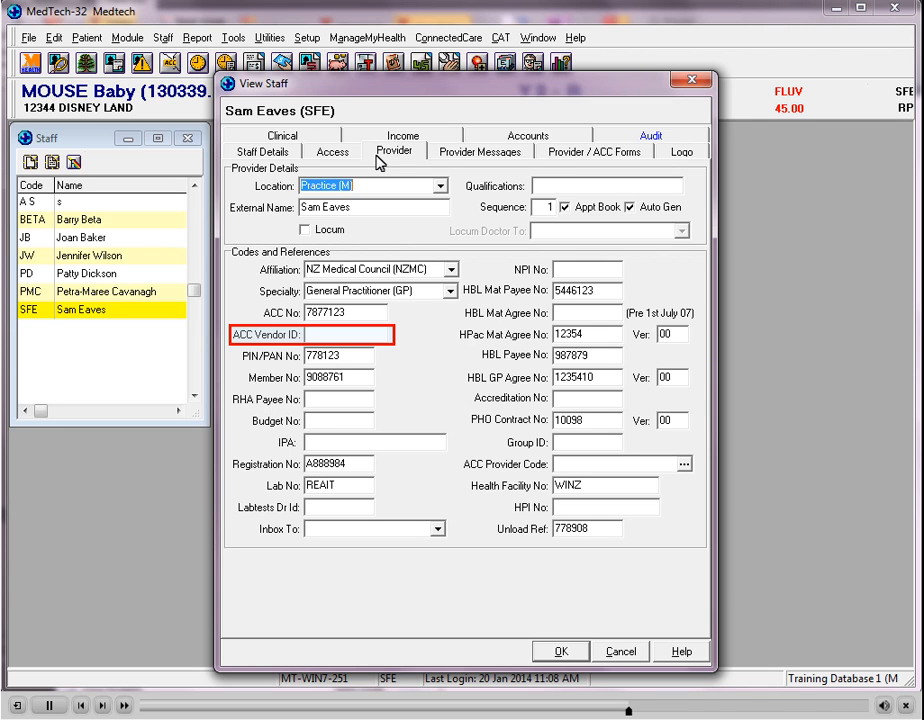
click(340, 356)
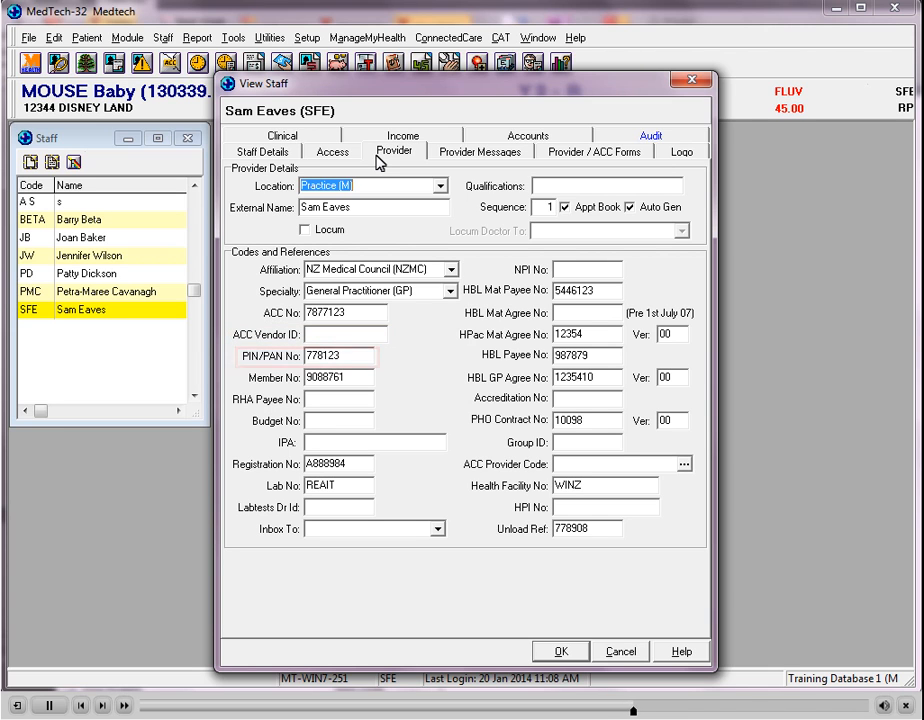
click(344, 356)
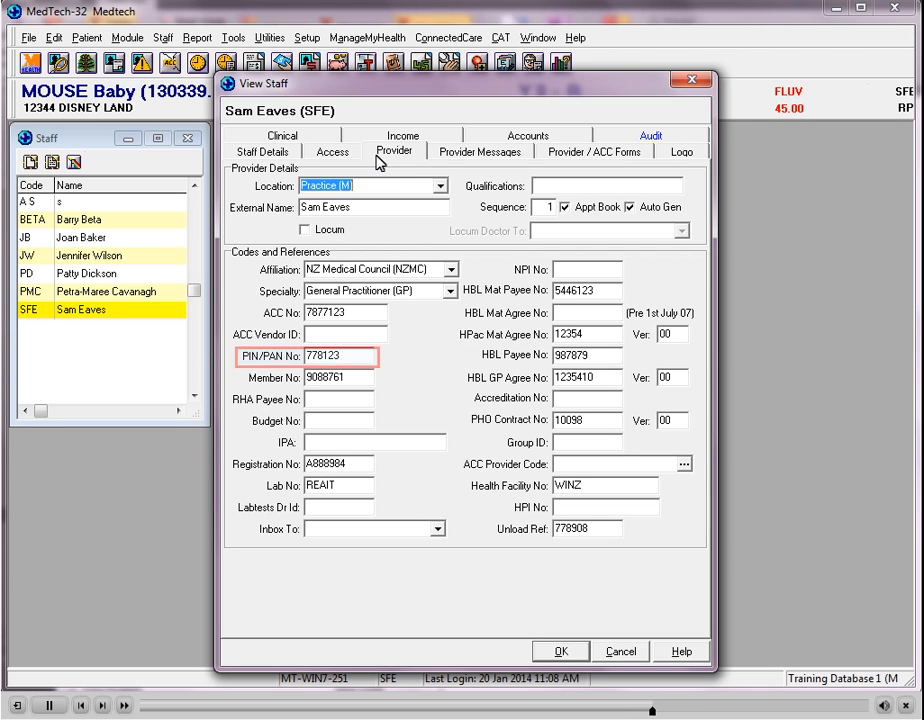
click(340, 464)
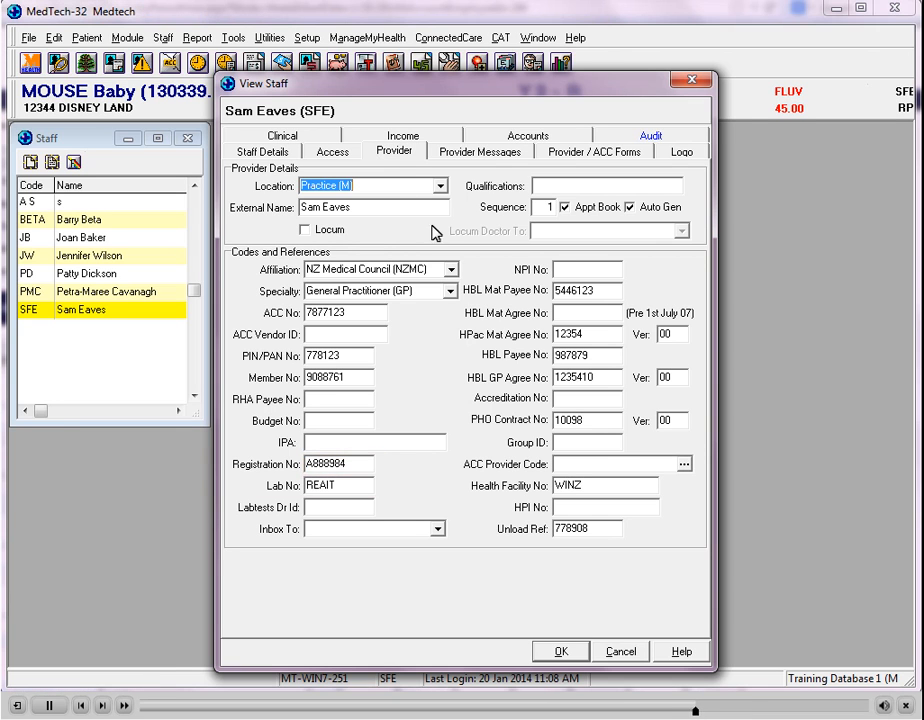
click(338, 486)
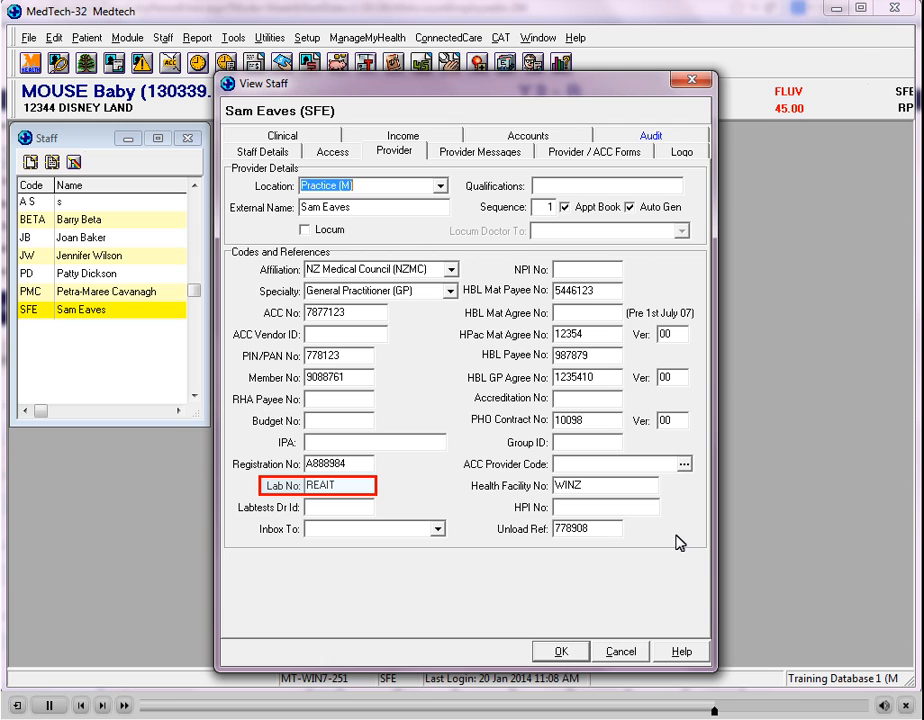
click(338, 508)
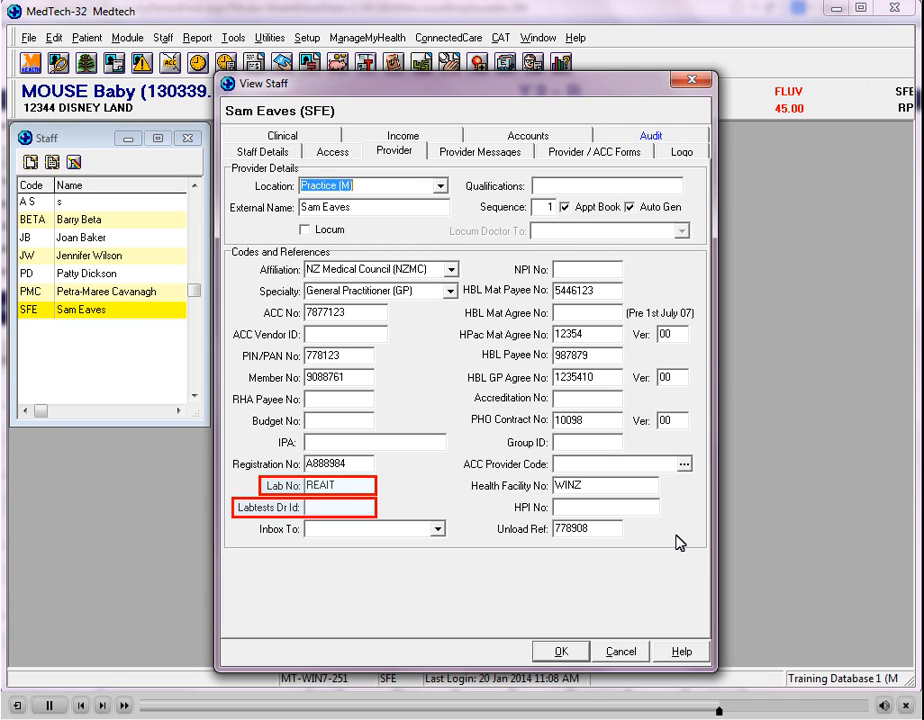